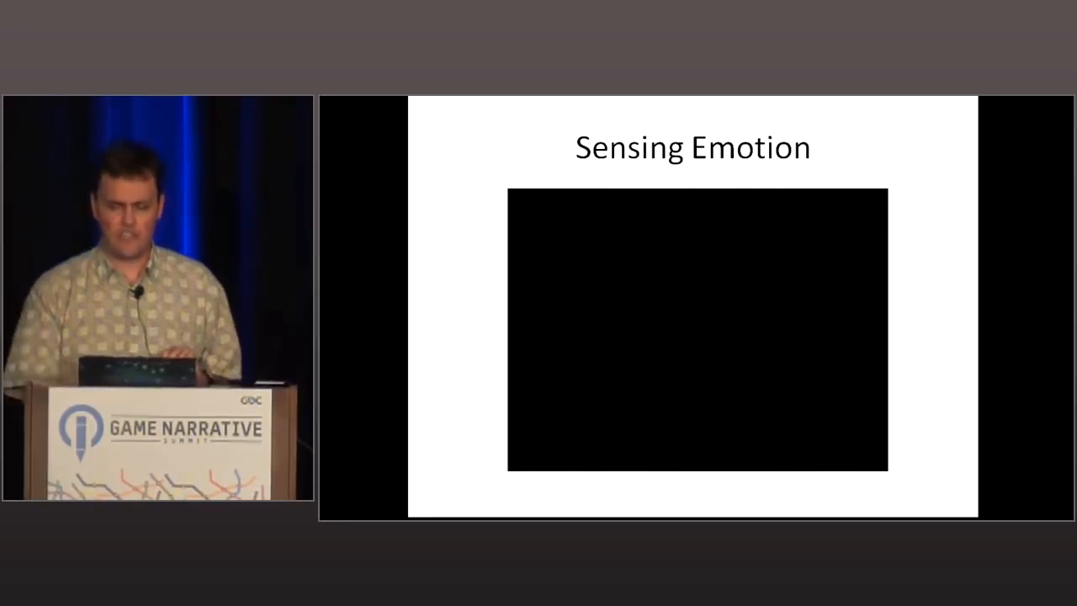
{"action": "mouse_move", "coordinate": [834, 368]}
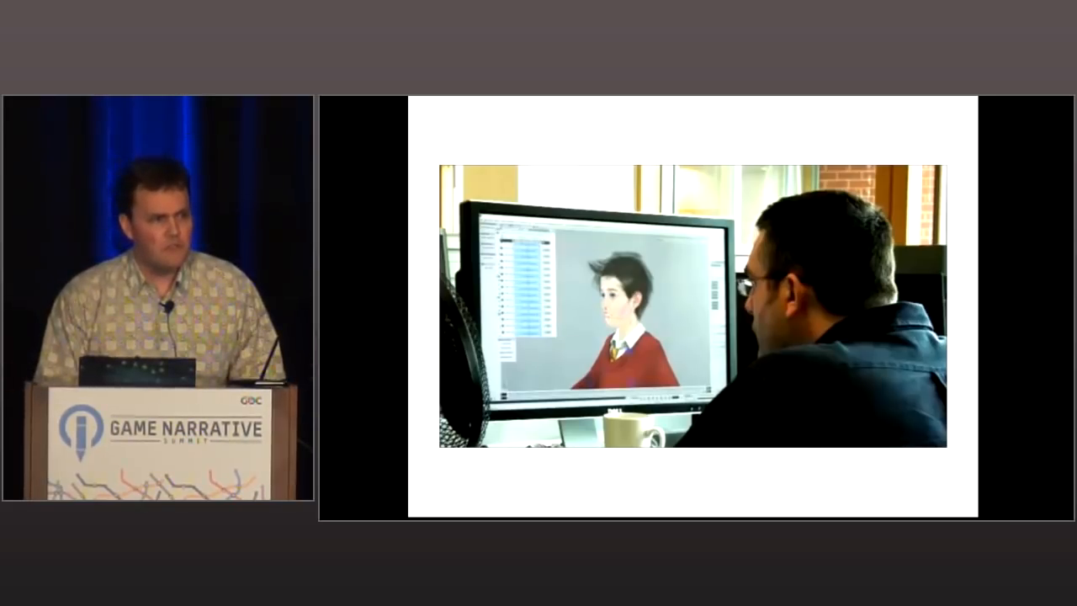
{"action": "mouse_move", "coordinate": [866, 396]}
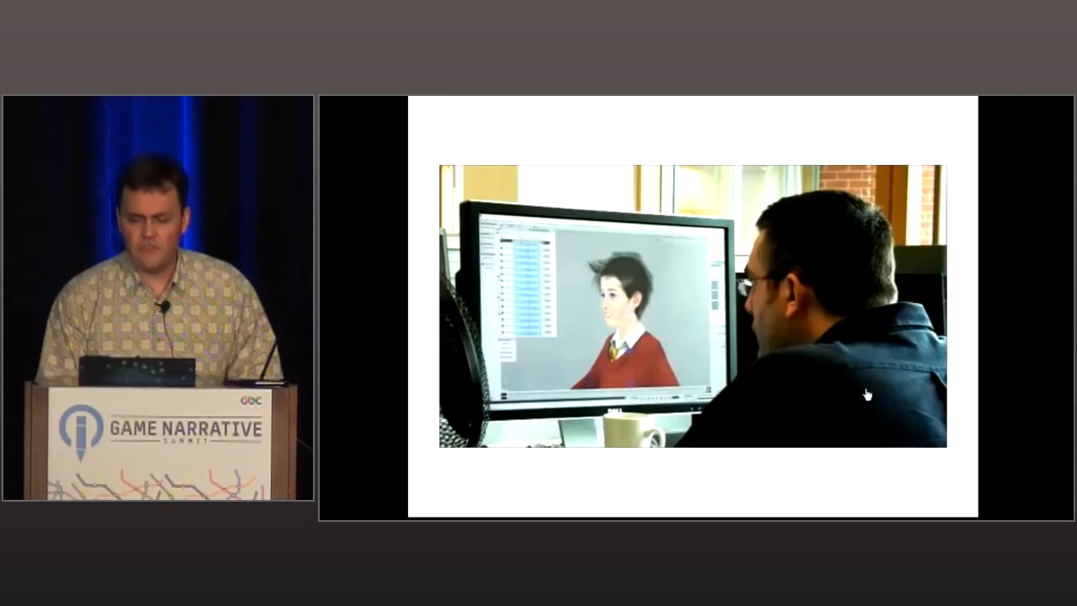